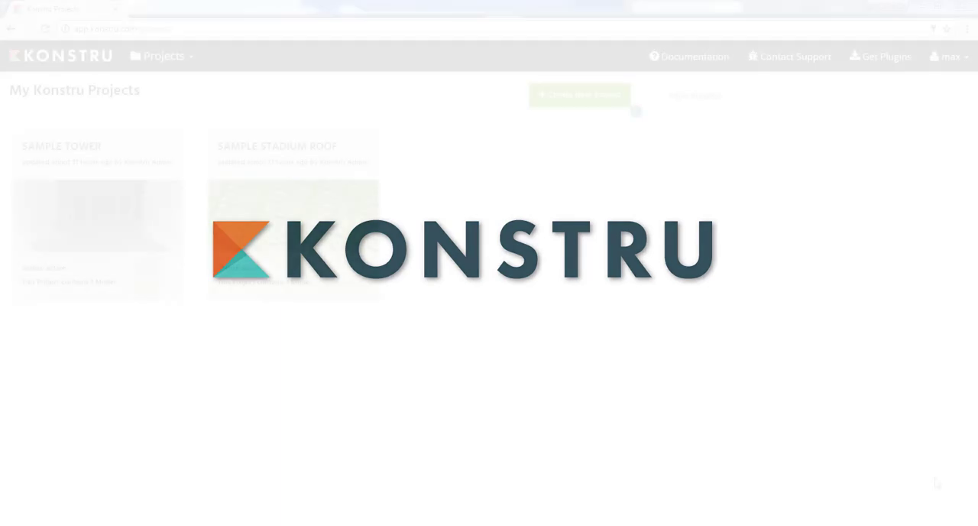
# Create the Konstru project 'Revit Project 01' with description 01.
pyautogui.click(579, 94)
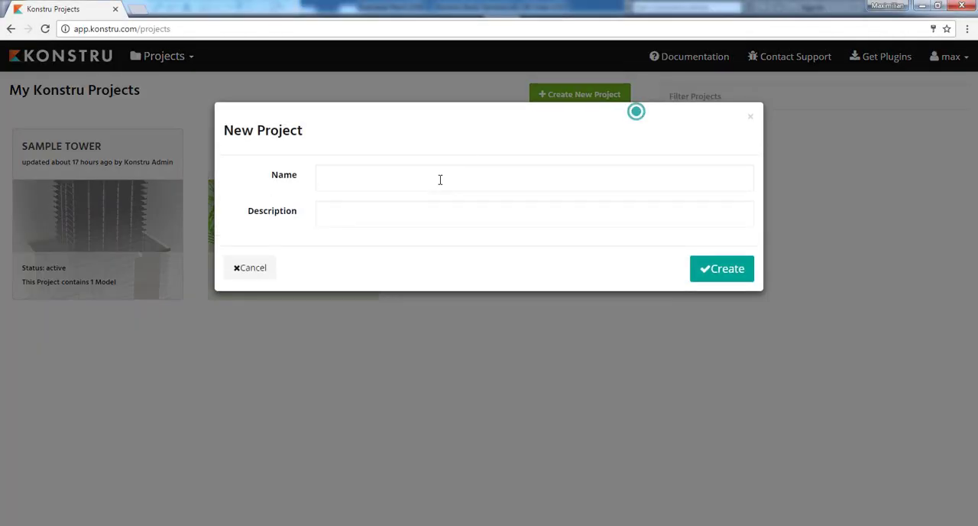
pyautogui.write('Revit Project 01')
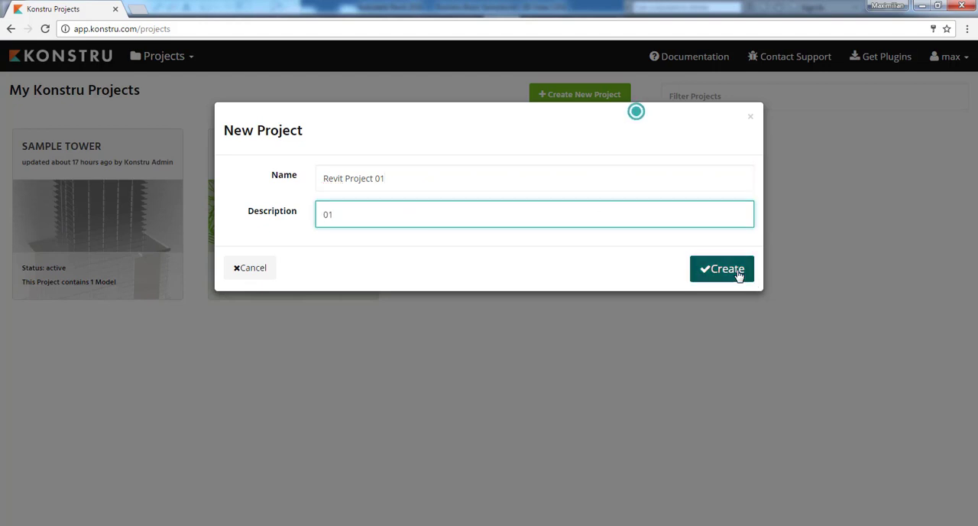
pyautogui.click(722, 268)
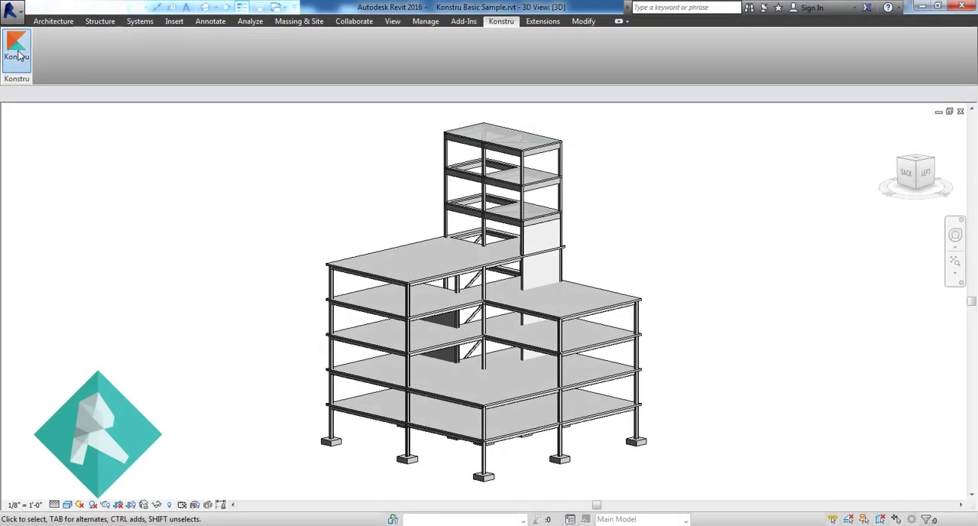
# Upload the Revit model to Konstru as version 'First Upload' and dismiss the completion message.
pyautogui.click(16, 54)
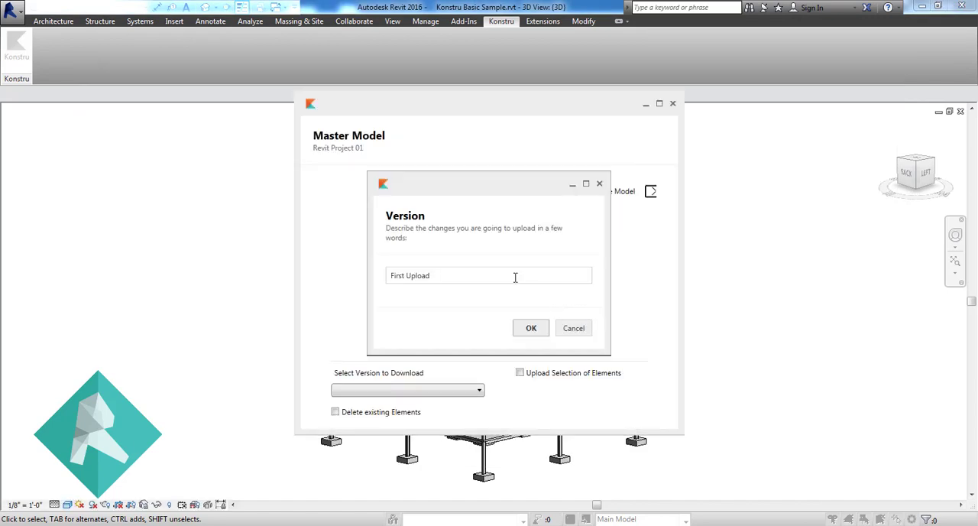
pyautogui.click(530, 327)
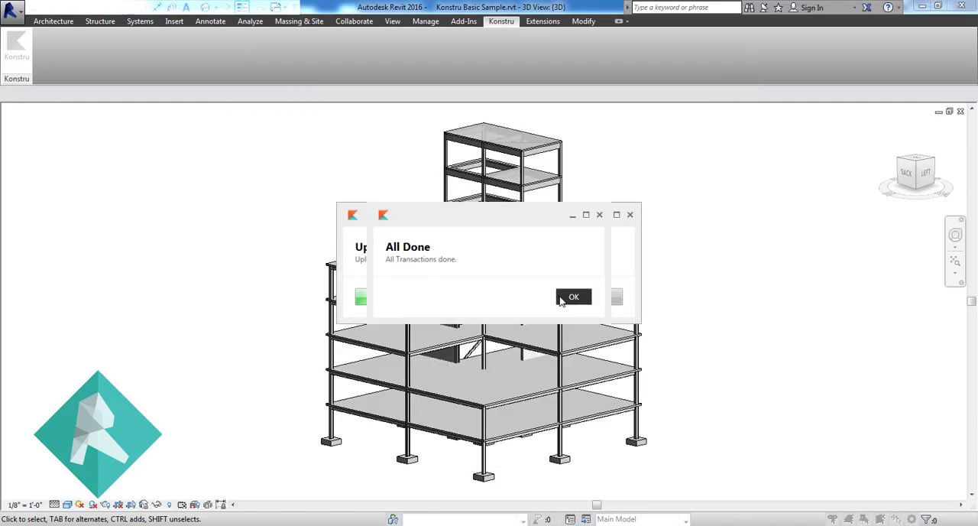
pyautogui.click(574, 297)
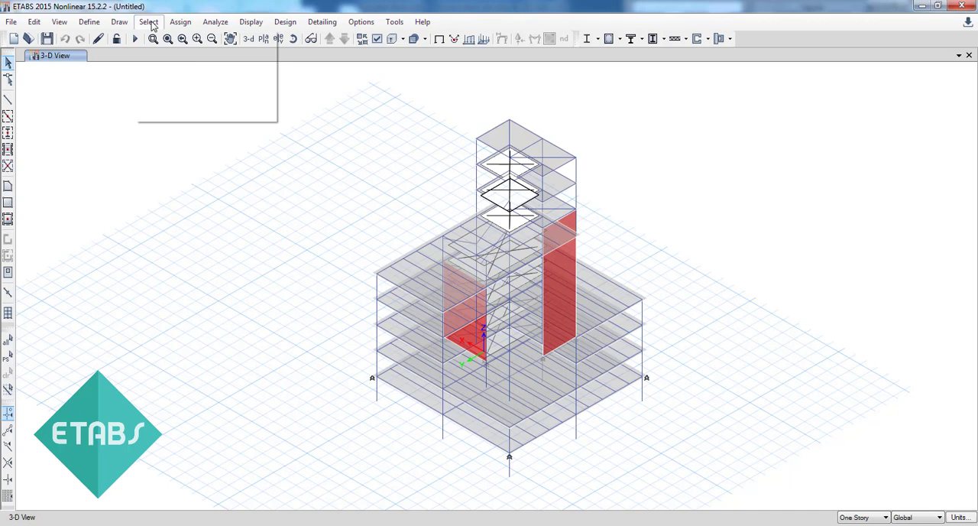
# Select all beams and assign a 100 kip/ft distributed dead load to them.
pyautogui.click(148, 21)
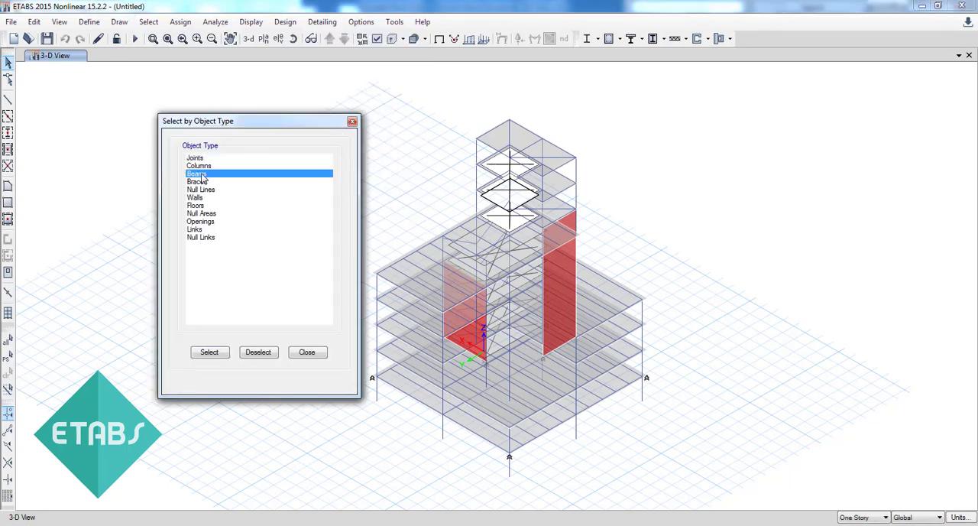
pyautogui.click(180, 22)
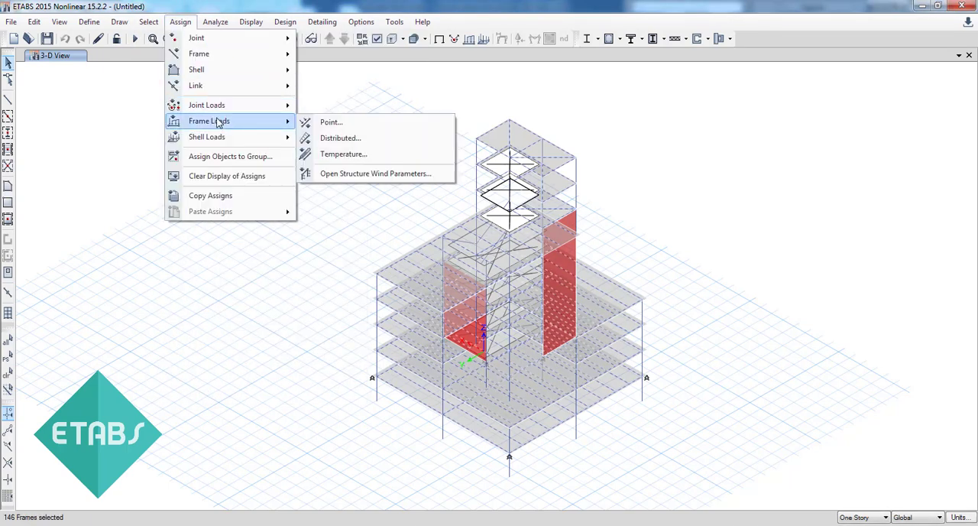
pyautogui.click(340, 138)
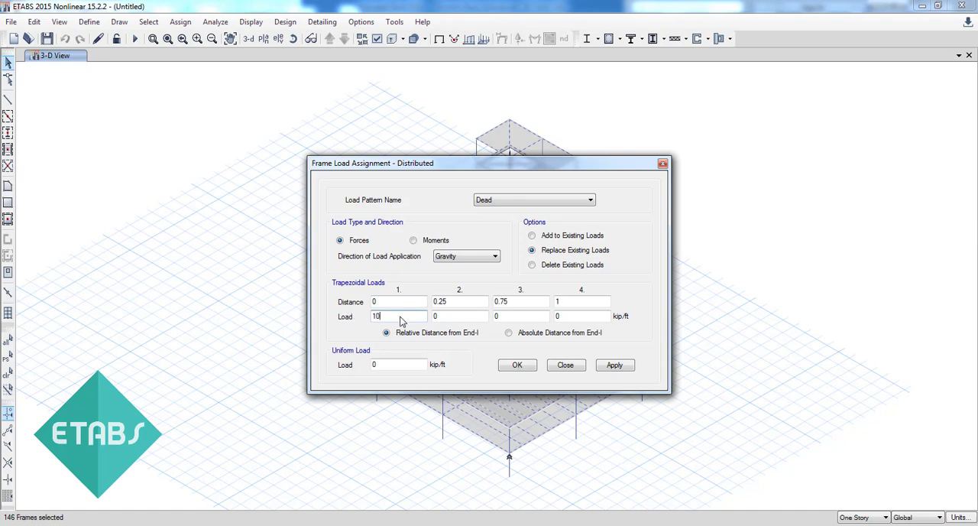
pyautogui.click(614, 364)
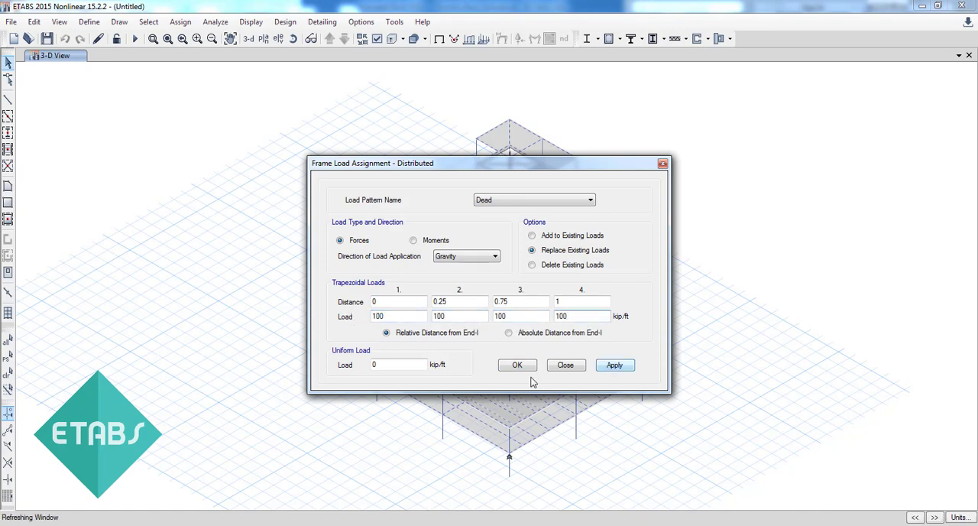
pyautogui.click(88, 22)
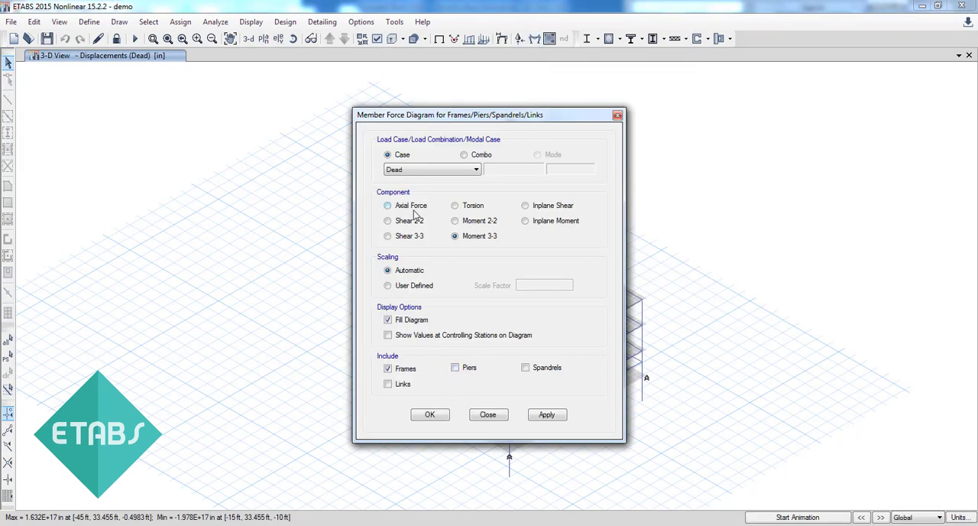
# Show the axial force diagram and upload the model to Konstru as version 'Analysis'.
pyautogui.click(430, 414)
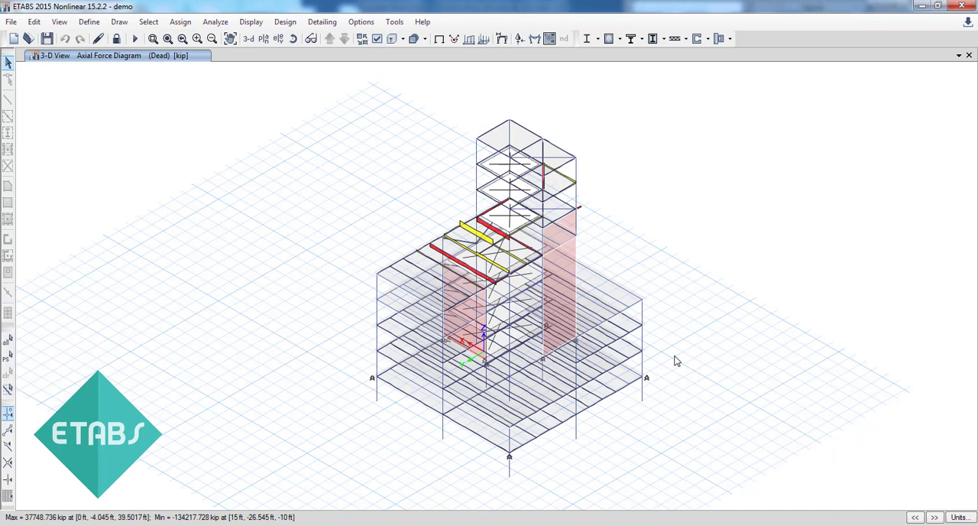
pyautogui.click(394, 21)
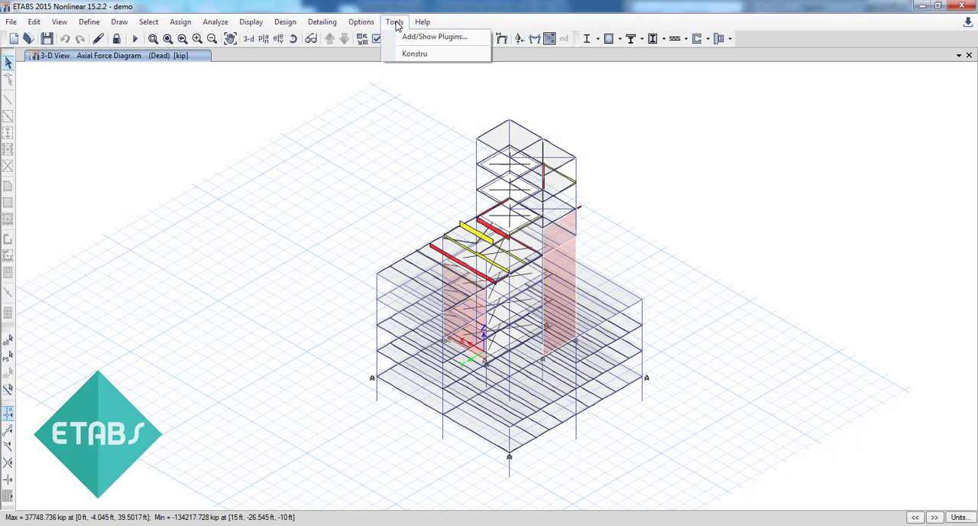
pyautogui.click(414, 53)
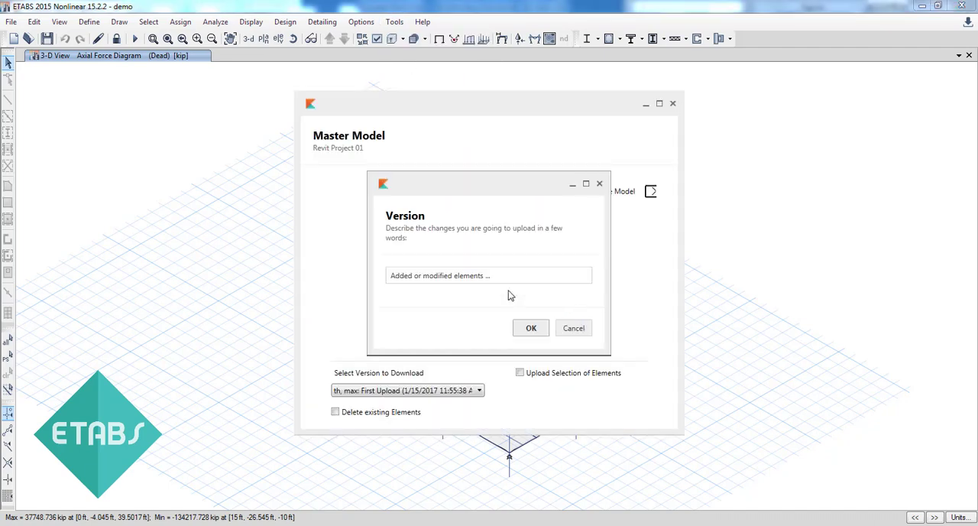
pyautogui.write('Analysis')
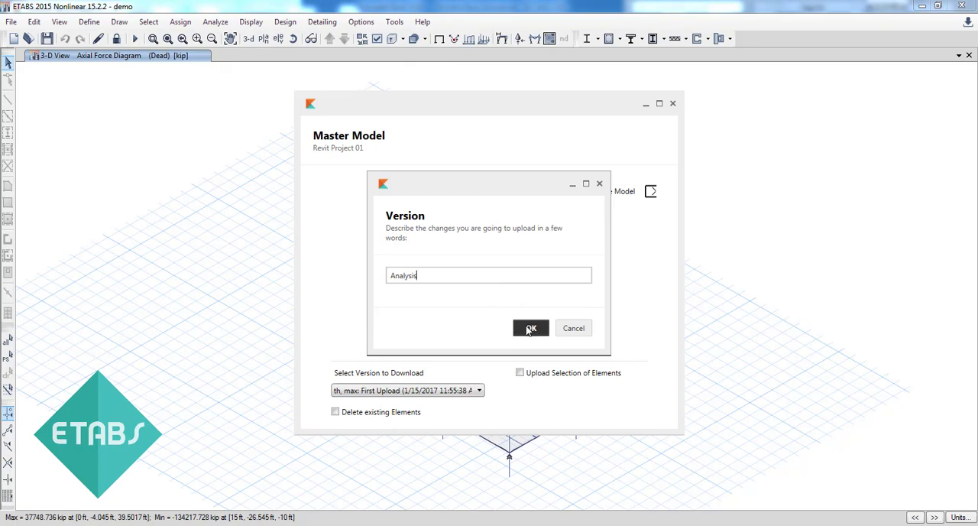
pyautogui.click(530, 327)
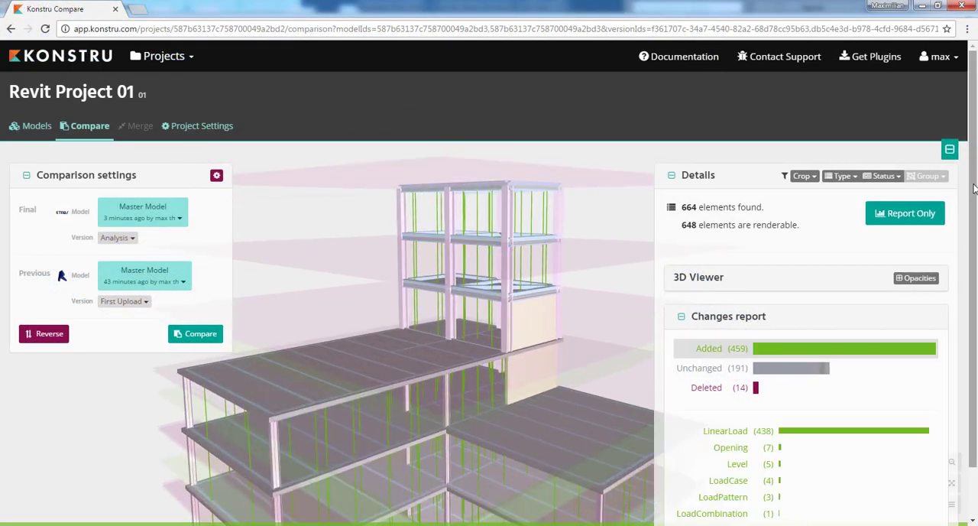
# Scroll through the Analysis vs First Upload change report of 459 added elements.
pyautogui.scroll(-3)
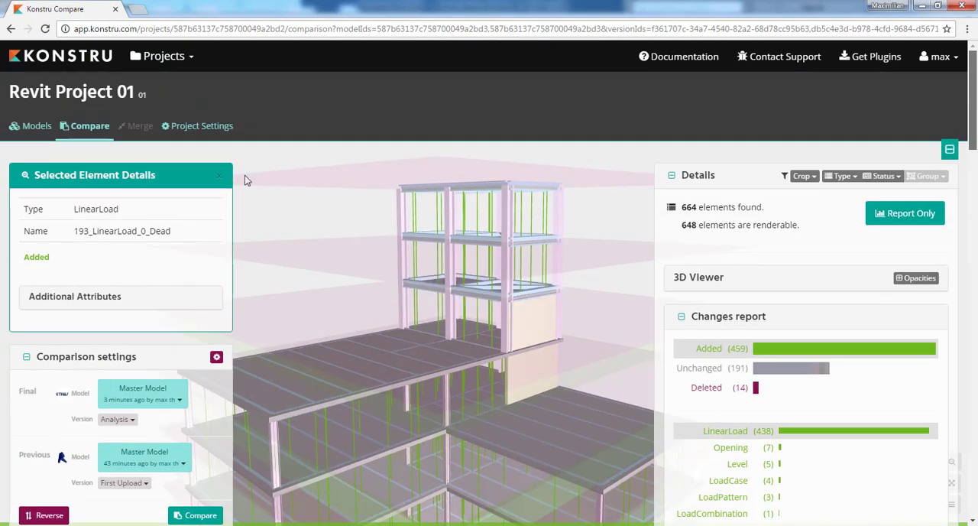
pyautogui.scroll(-3)
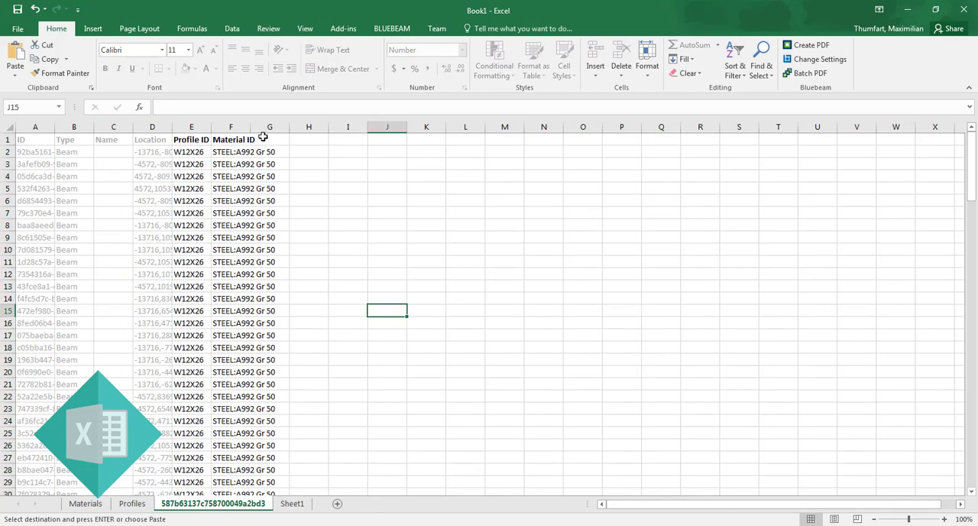
# Upload the Excel beam table to Konstru as 'Added Axial Force and changed sections'.
pyautogui.scroll(-3)
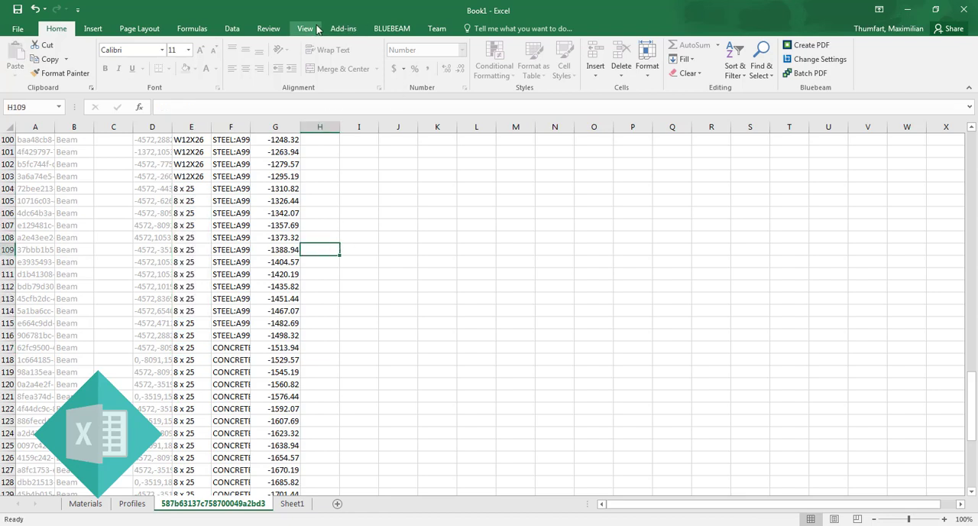
pyautogui.click(343, 28)
pyautogui.write('Added A')
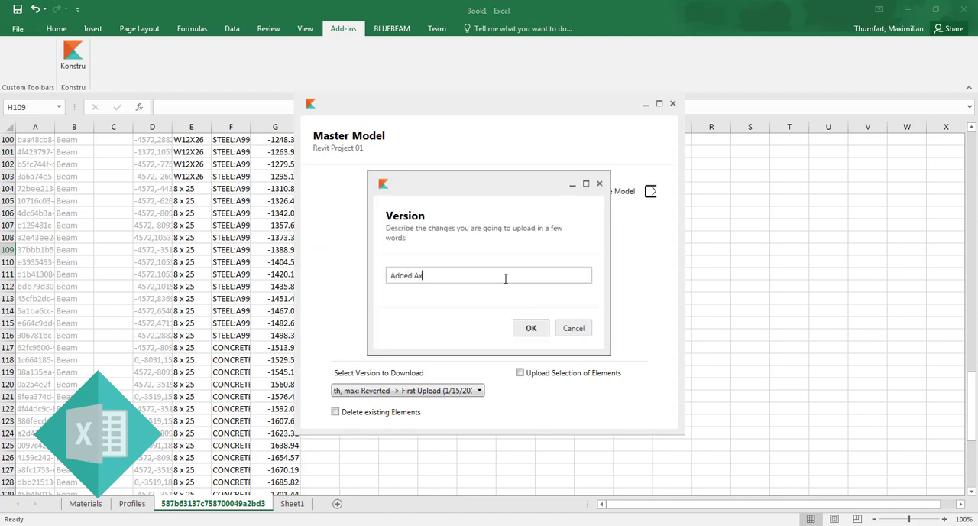
pyautogui.write('xial Force and changed')
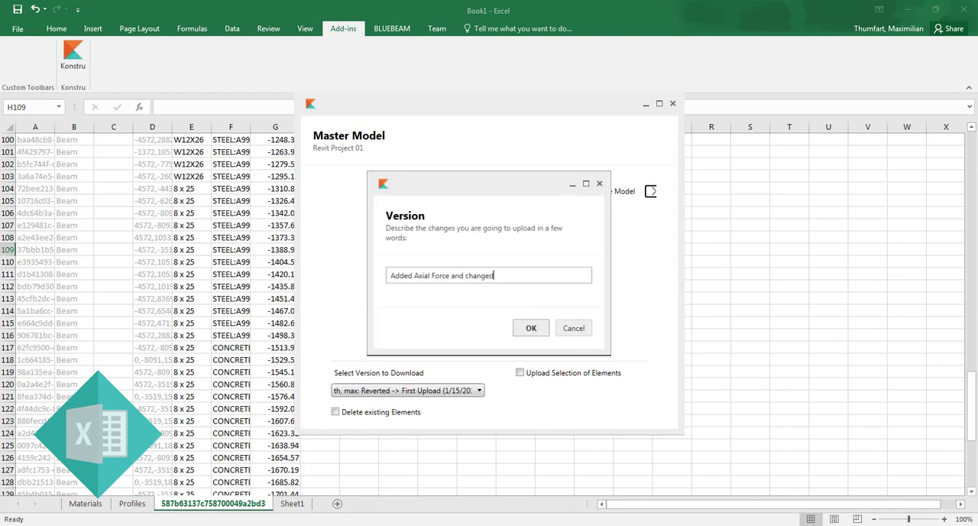
pyautogui.click(530, 327)
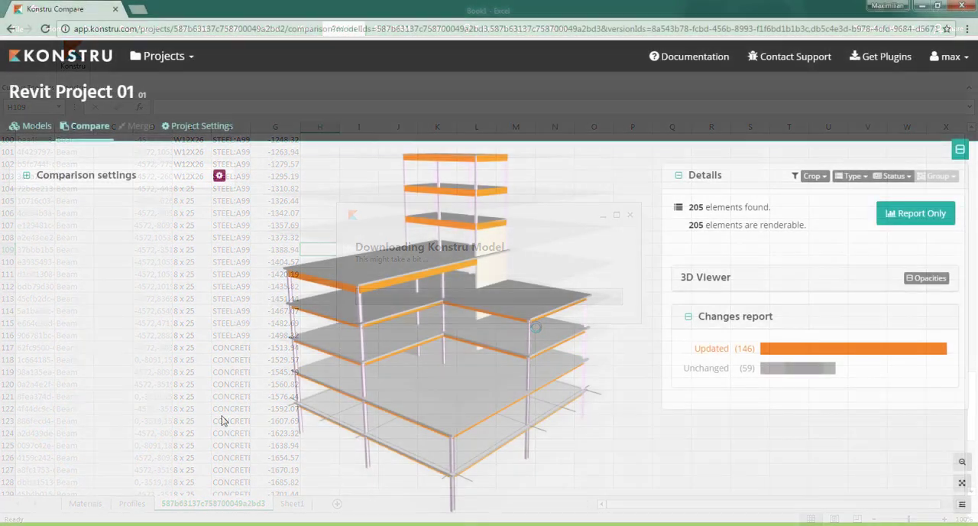
# Re-run the comparison without attributes, showing 13 updated beams, and orbit to inspect them.
pyautogui.click(398, 348)
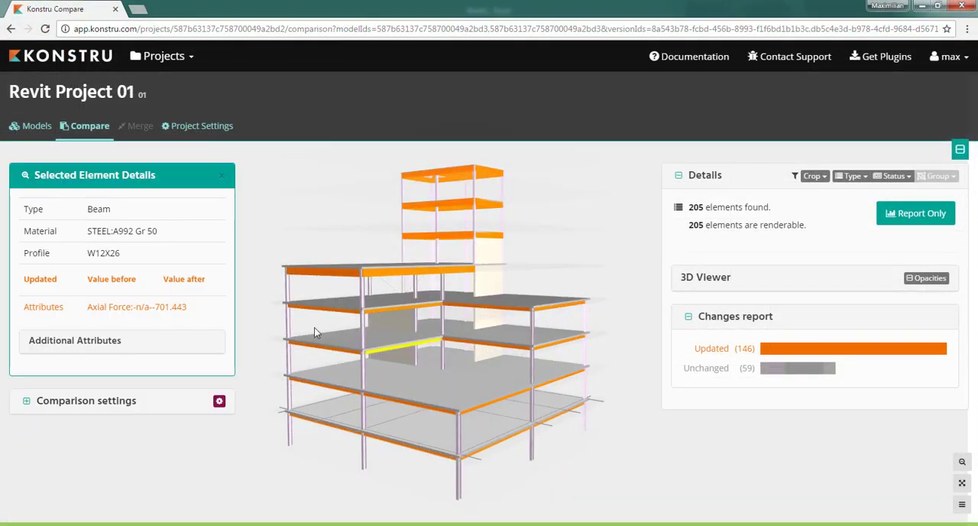
pyautogui.click(320, 272)
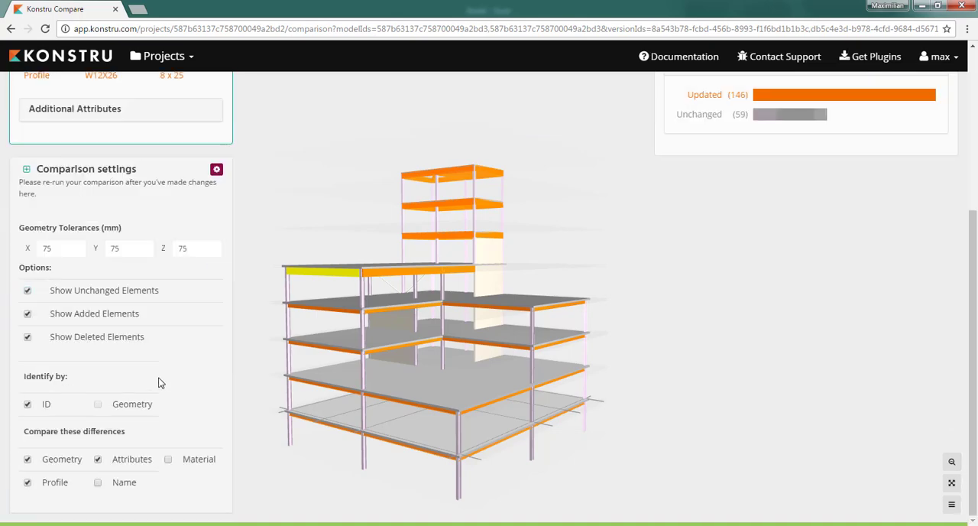
pyautogui.scroll(-3)
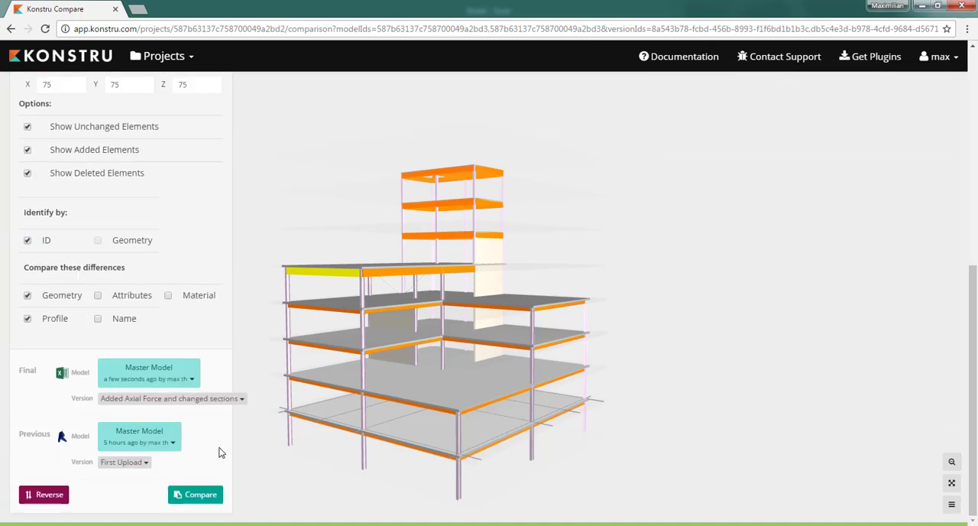
pyautogui.click(195, 493)
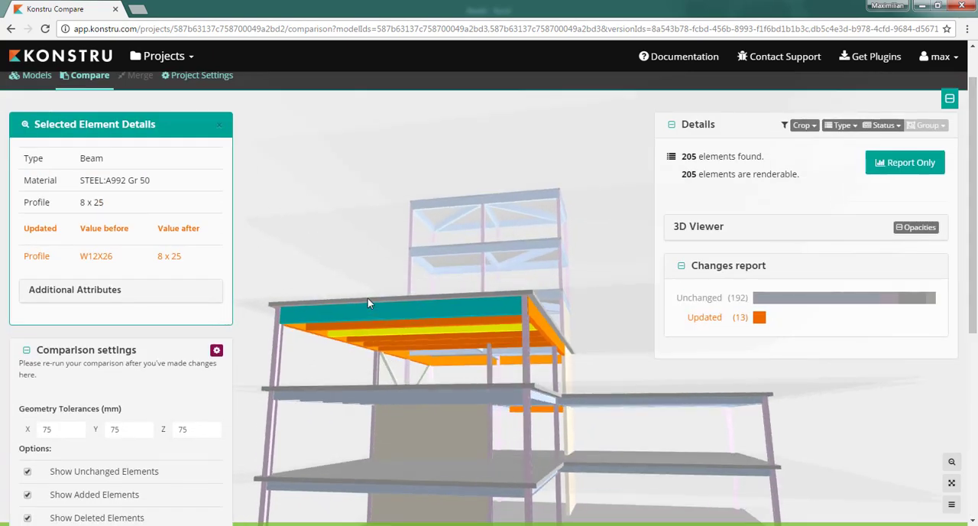
pyautogui.moveTo(367, 306); pyautogui.dragTo(489, 401)
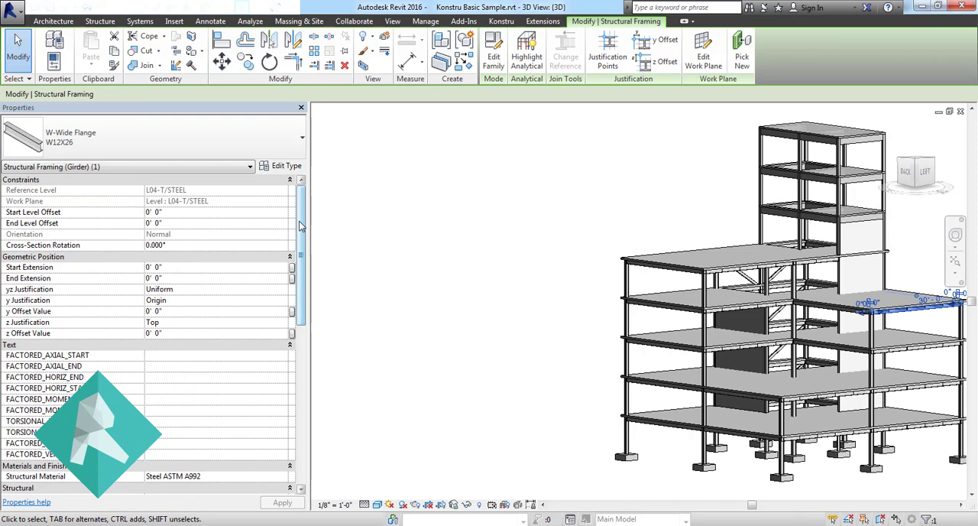
# Scroll the girder's Properties palette to read its Axial Force of 854.158.
pyautogui.scroll(-3)
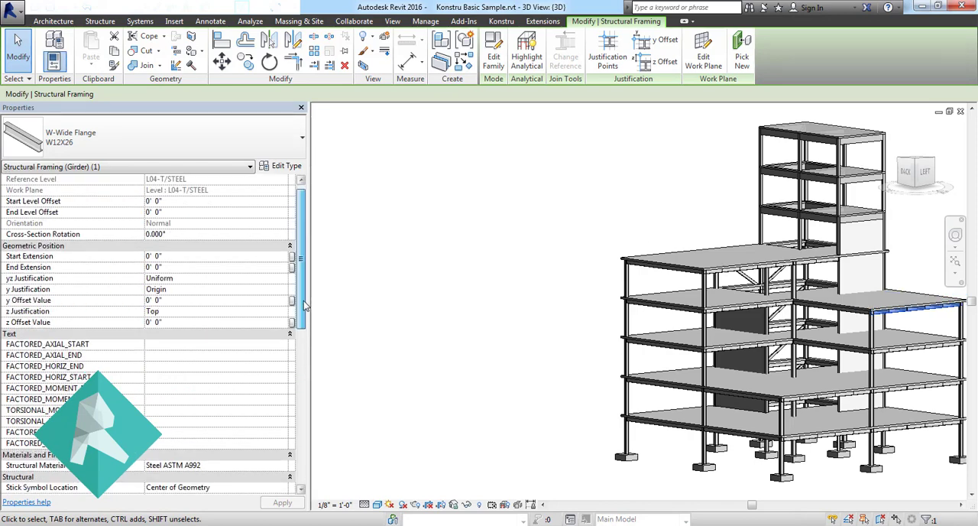
pyautogui.scroll(-3)
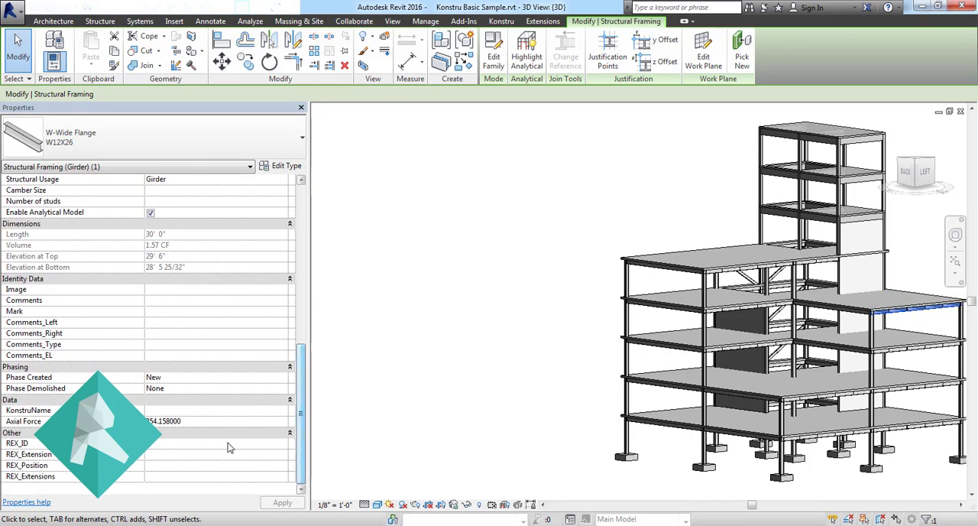